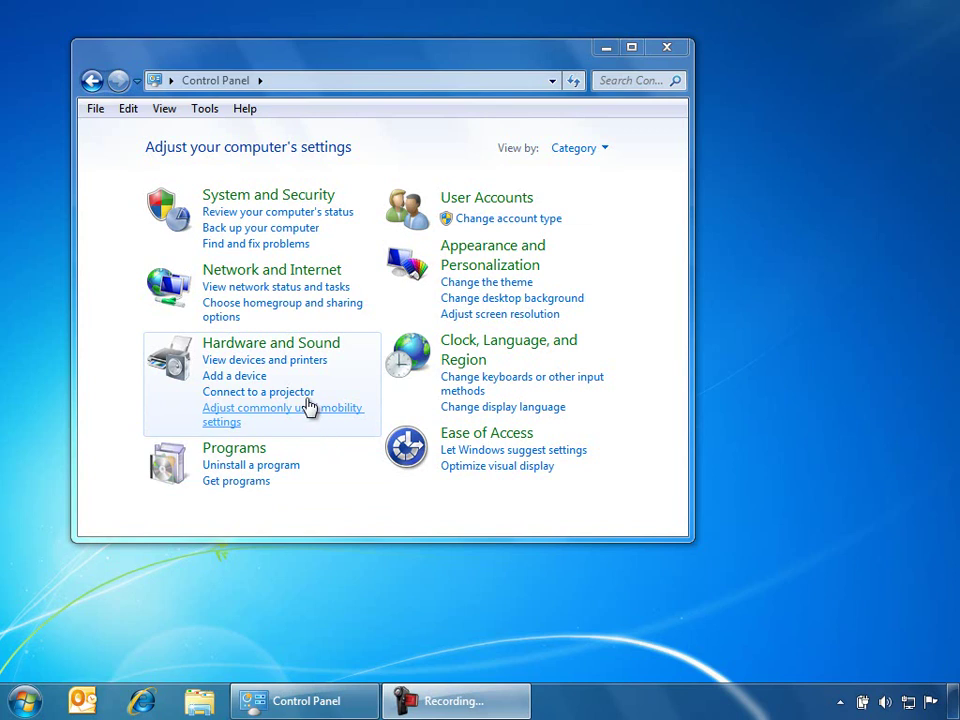
For the b43-3863-a printer on PRN-CORP2, enable 'Change my default printer when I change network' and pick a network
click(264, 360)
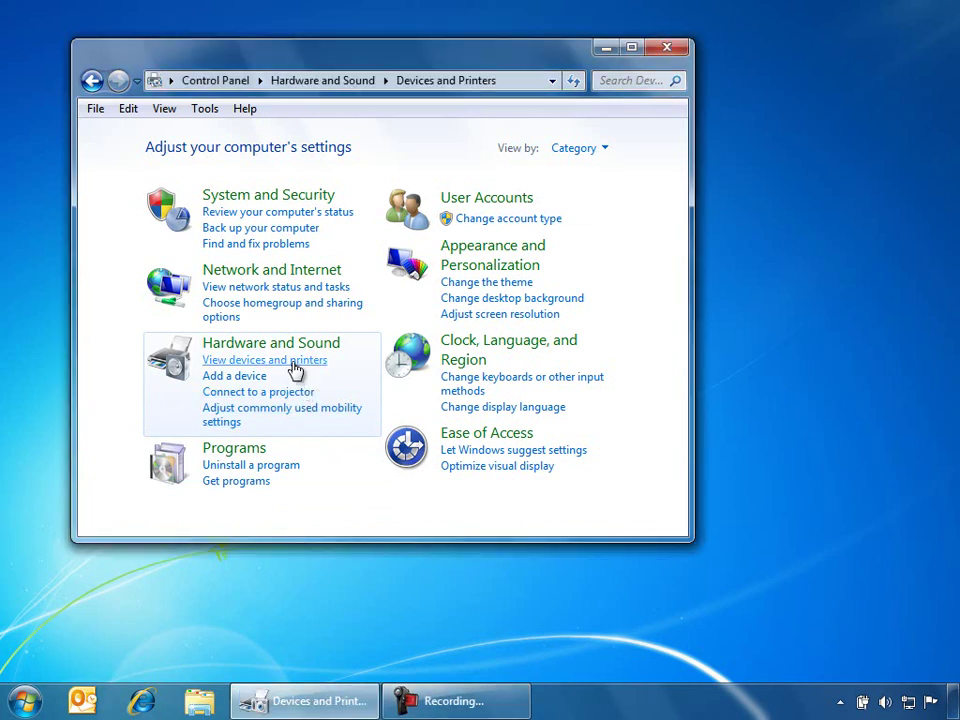
click(264, 360)
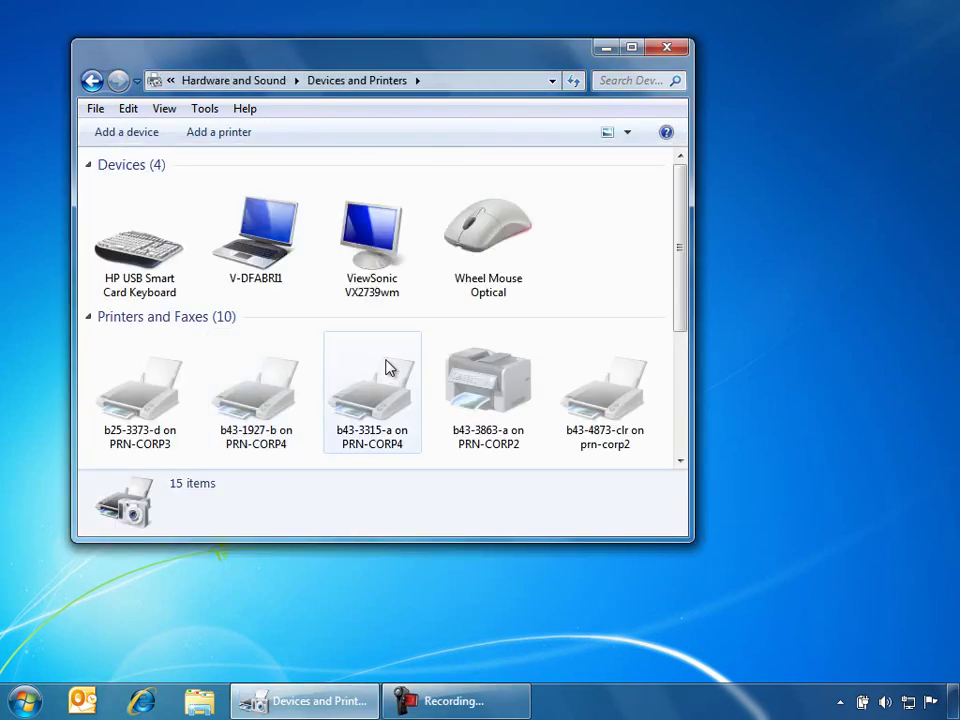
click(488, 380)
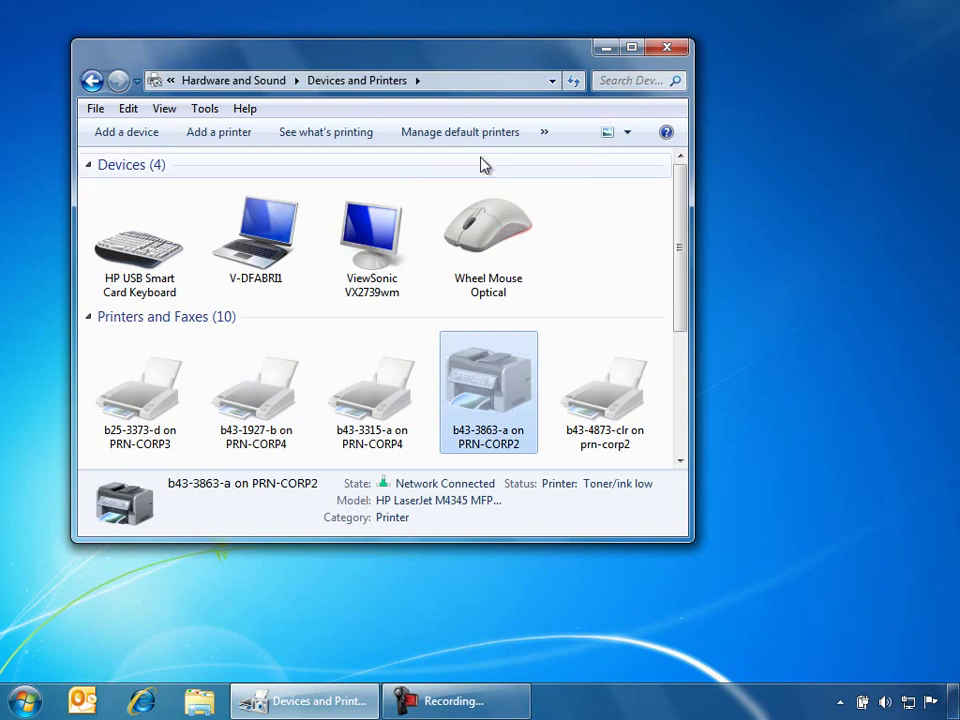
click(460, 132)
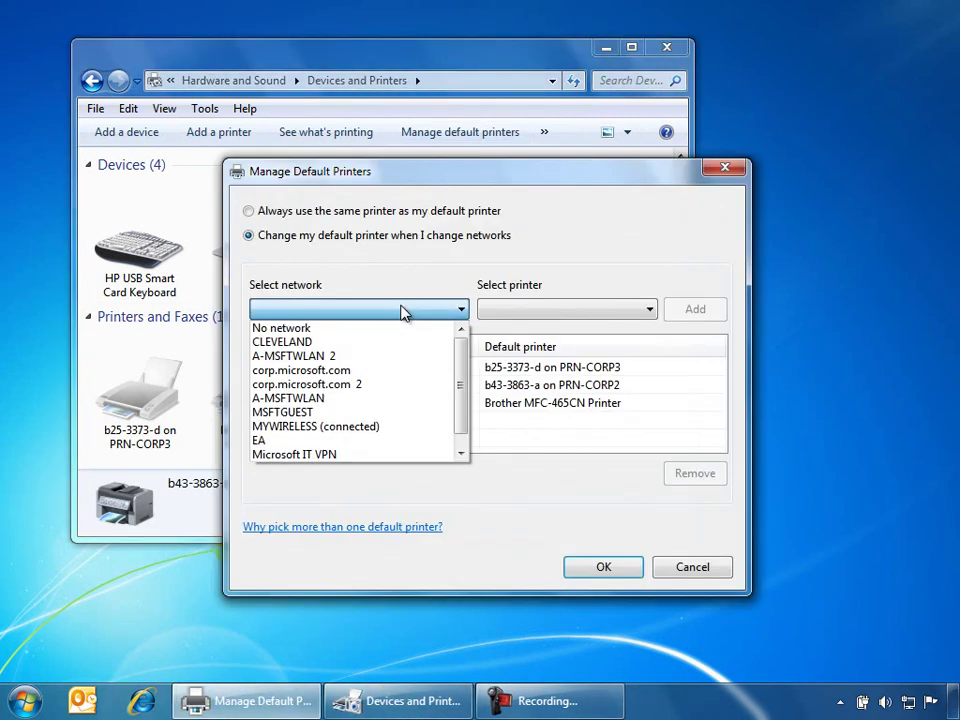
click(294, 356)
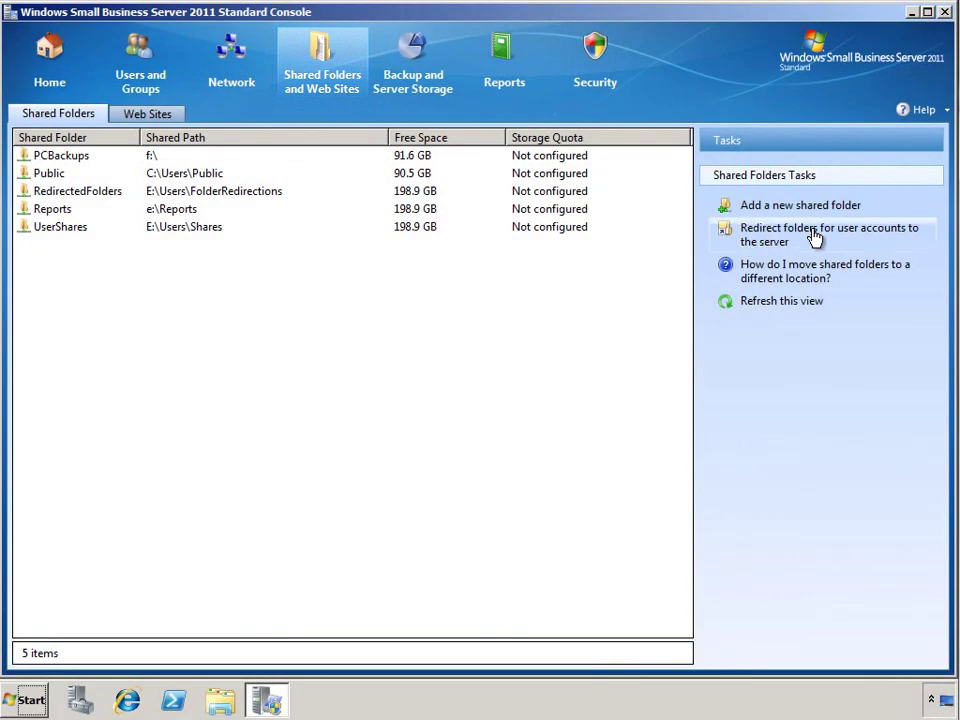
Redirect Desktop and Documents for all user accounts via Select all users, and apply
click(832, 234)
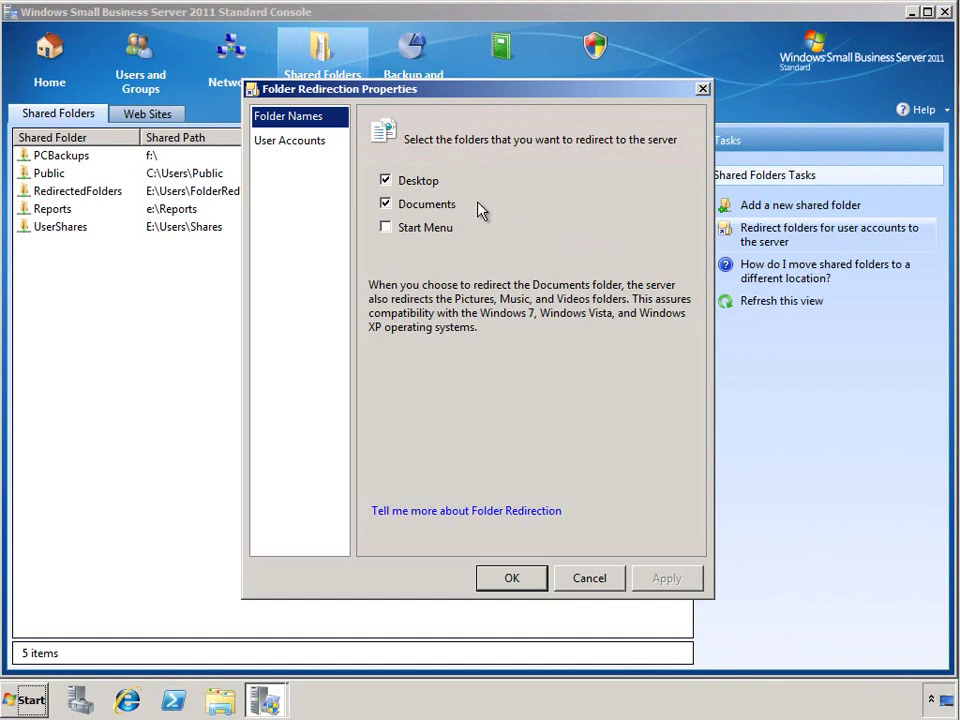
mouse_move(472, 238)
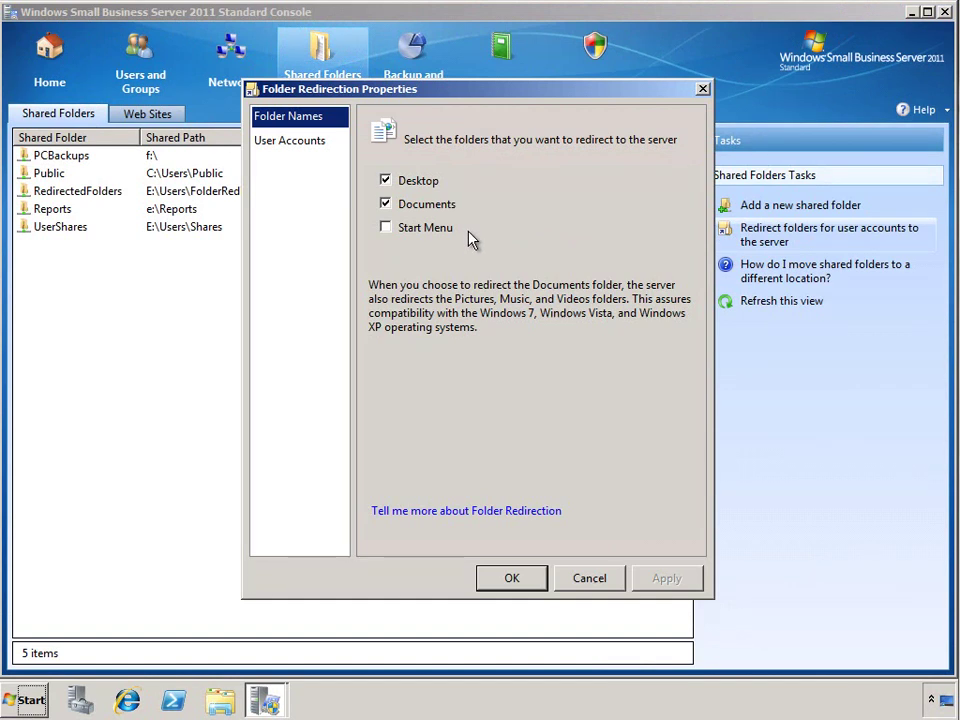
click(290, 140)
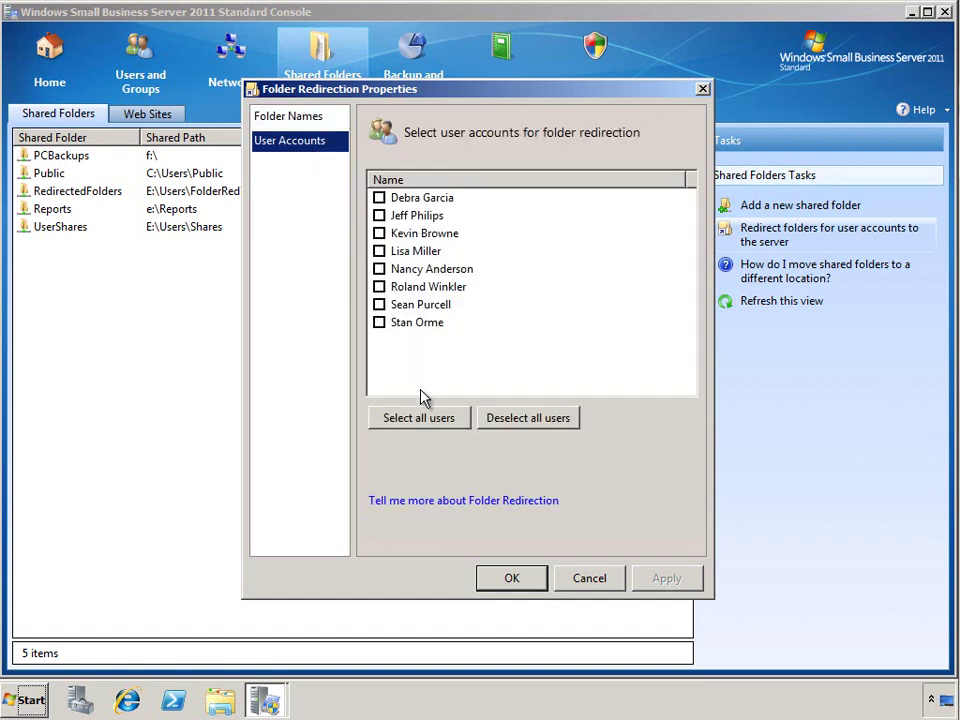
click(418, 418)
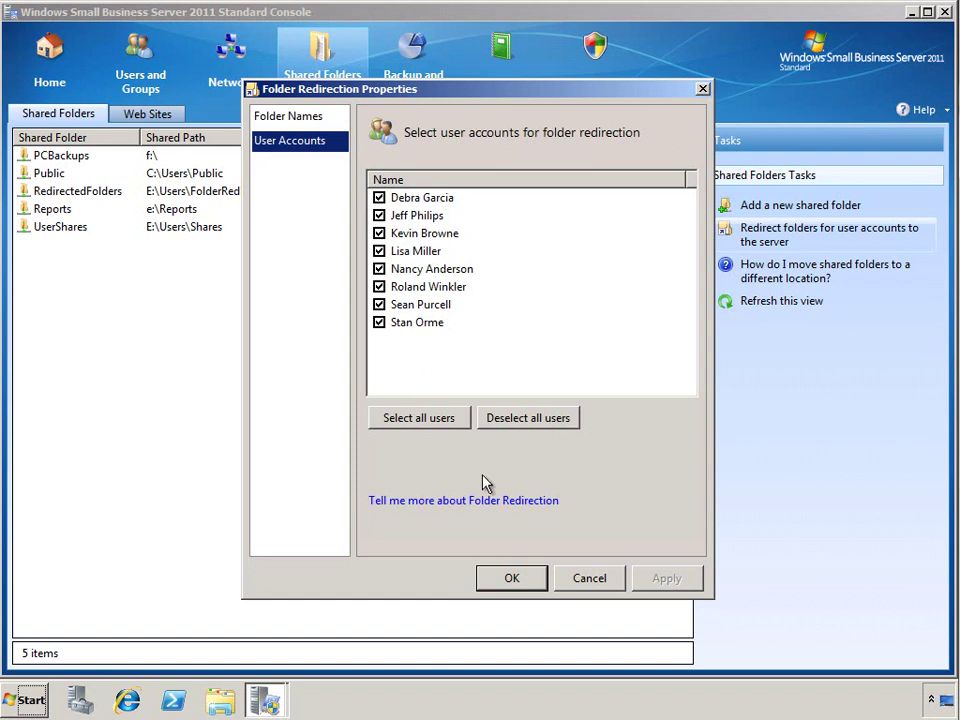
click(512, 578)
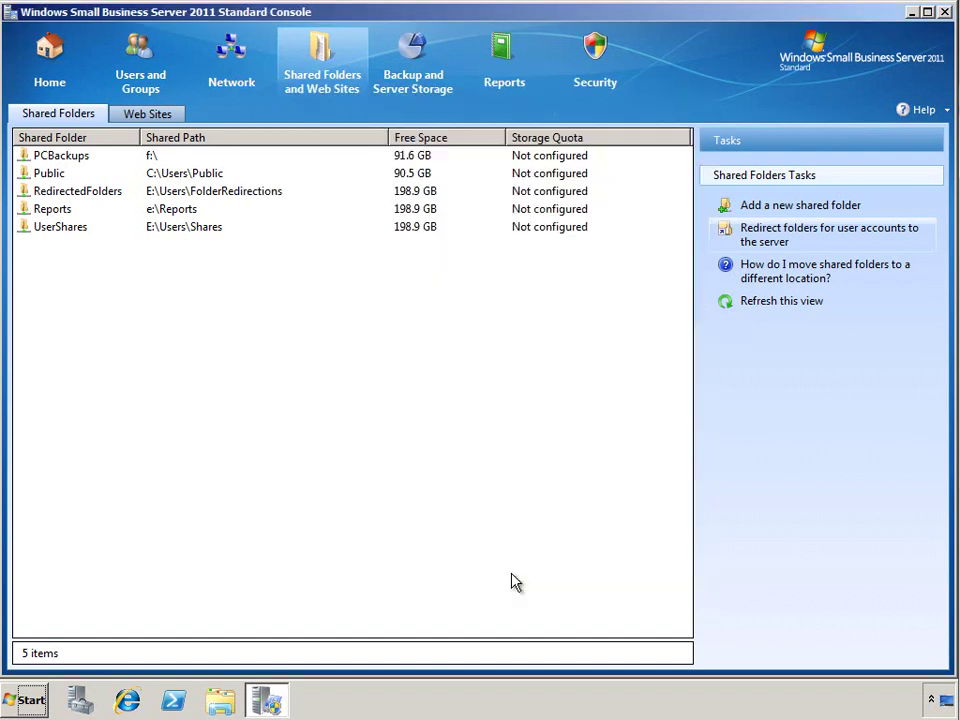
mouse_move(520, 544)
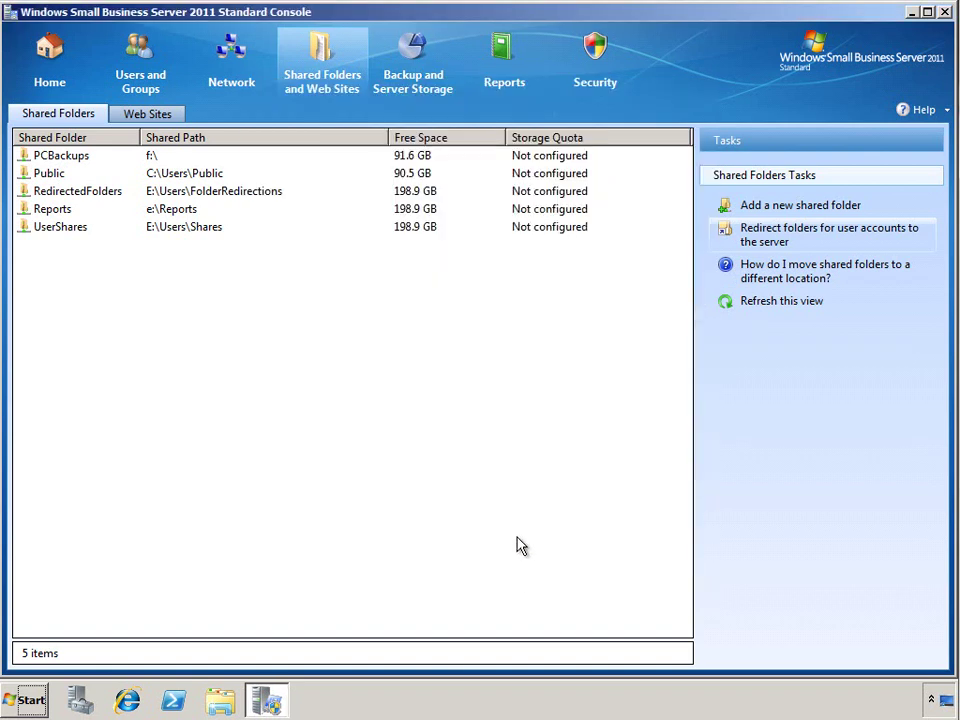
mouse_move(544, 392)
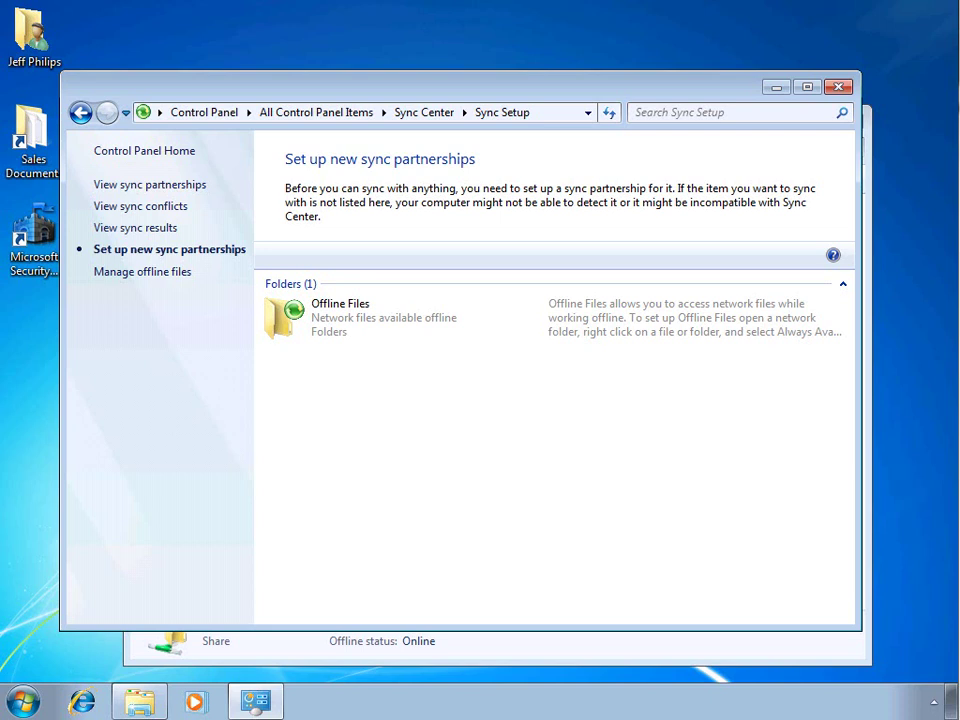
mouse_move(472, 410)
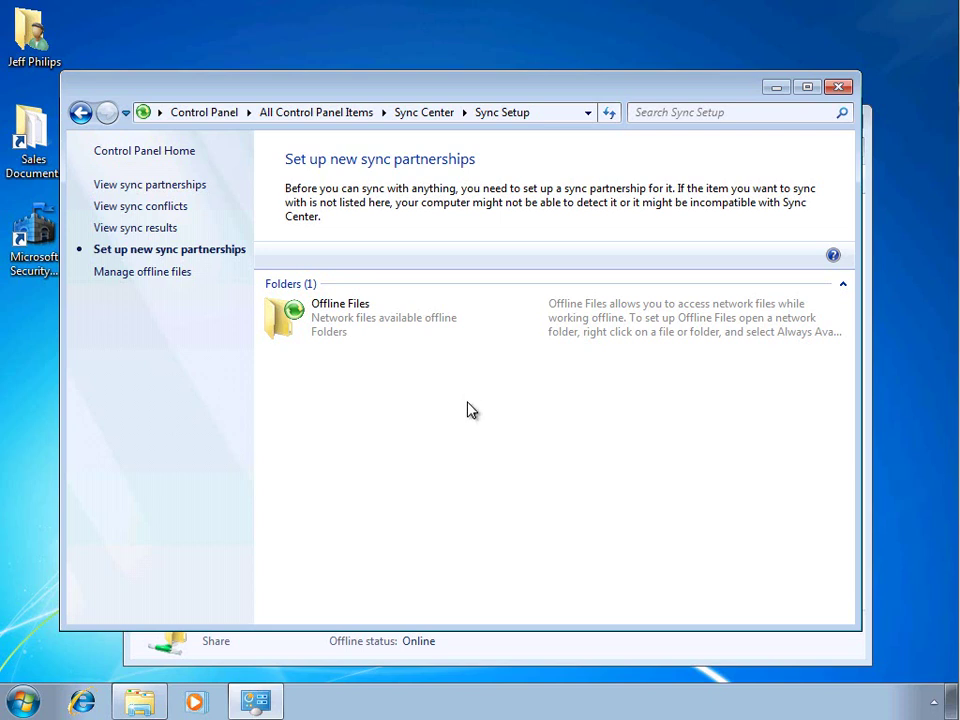
mouse_move(540, 646)
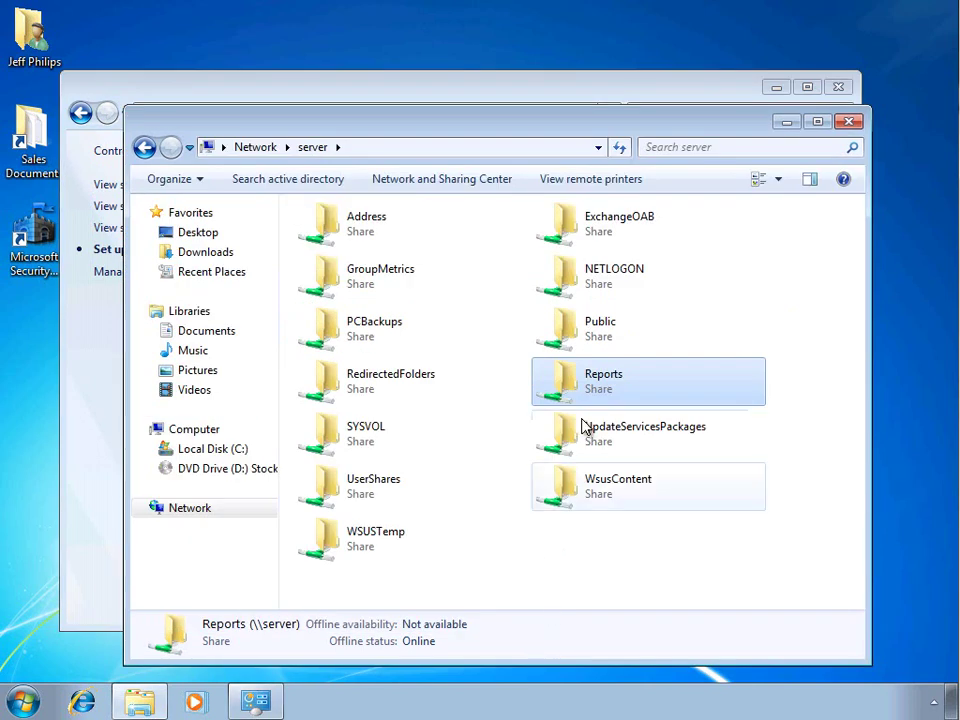
Mark the server's Reports share as 'Always available offline'
right_click(604, 380)
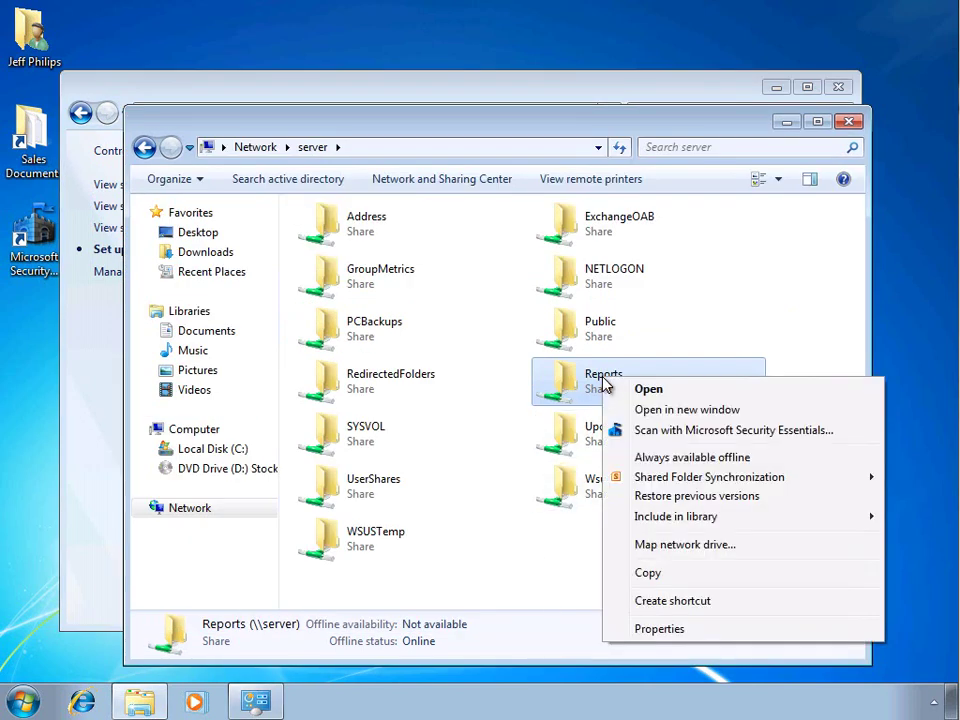
mouse_move(692, 456)
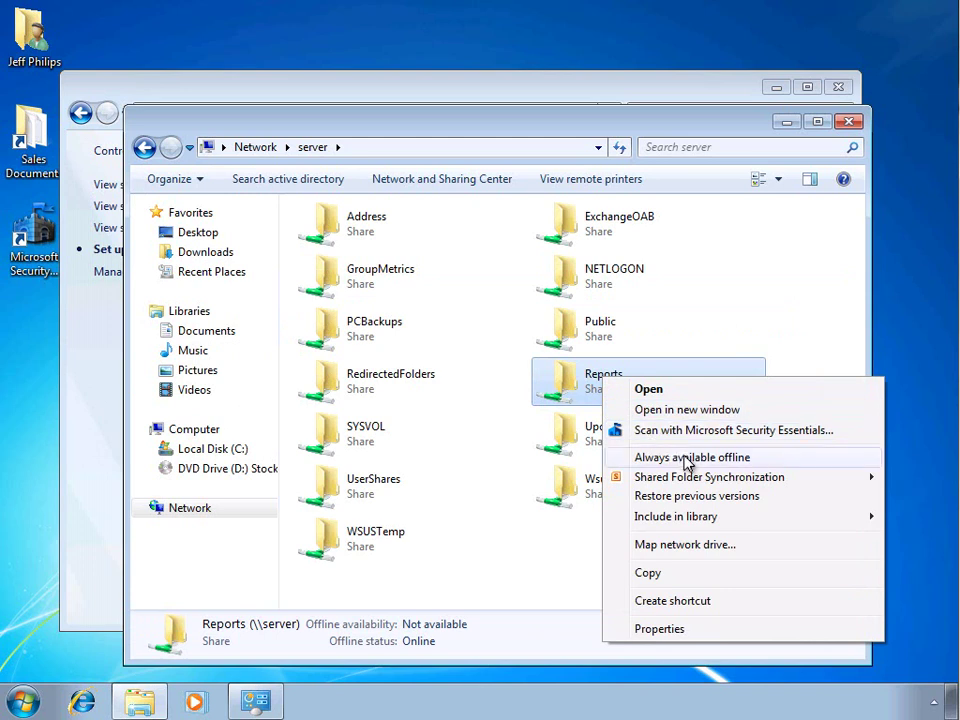
click(692, 456)
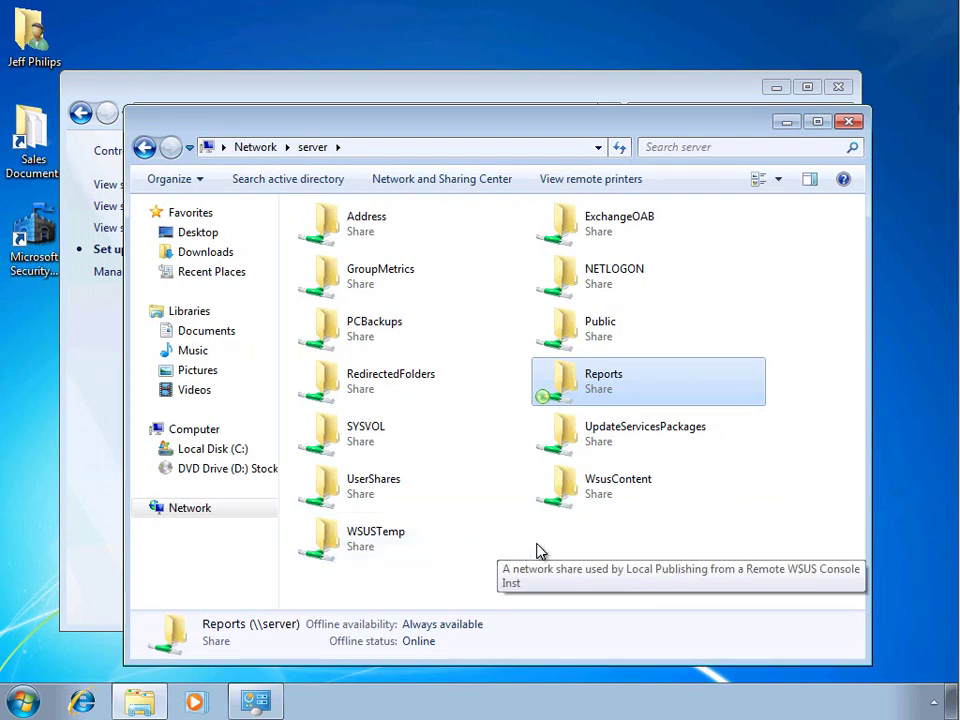
mouse_move(218, 388)
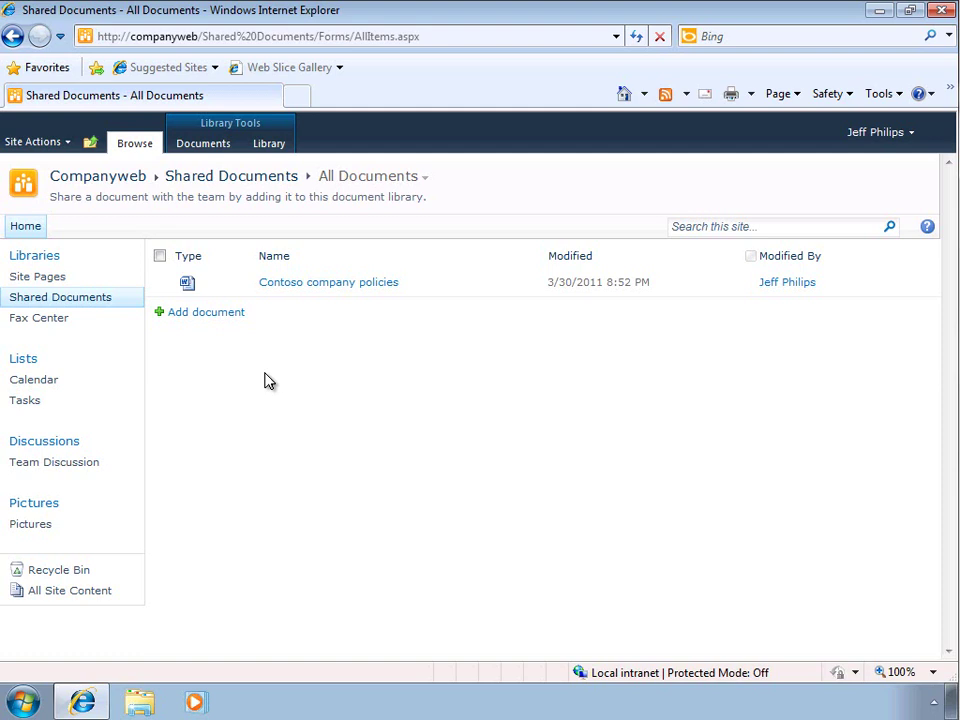
Connect the Shared Documents library to Outlook and allow the site to open Outlook
click(268, 144)
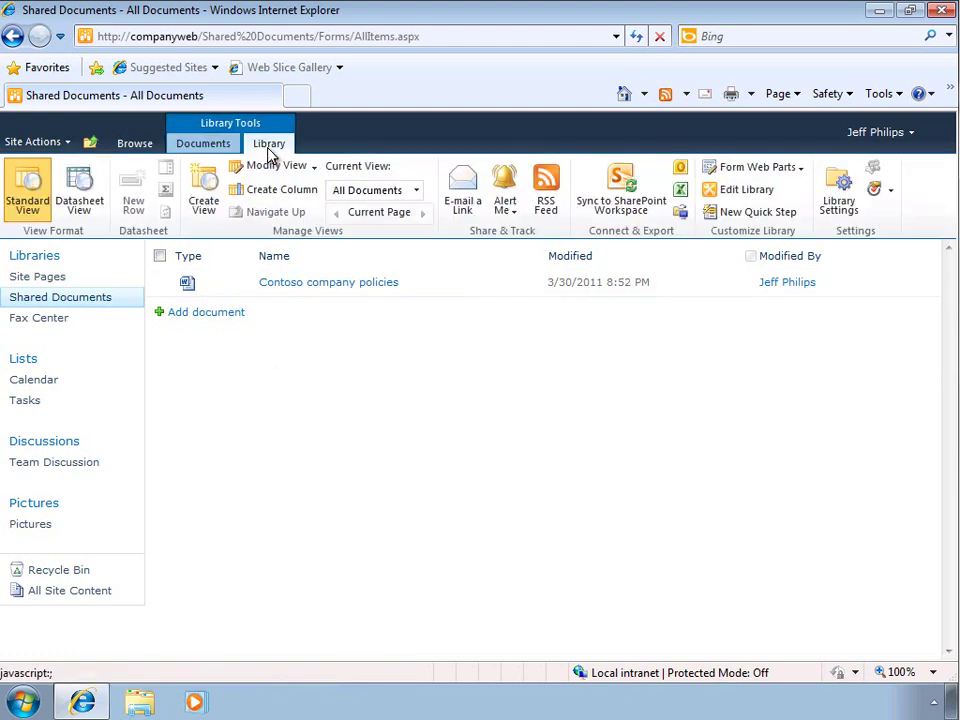
mouse_move(680, 168)
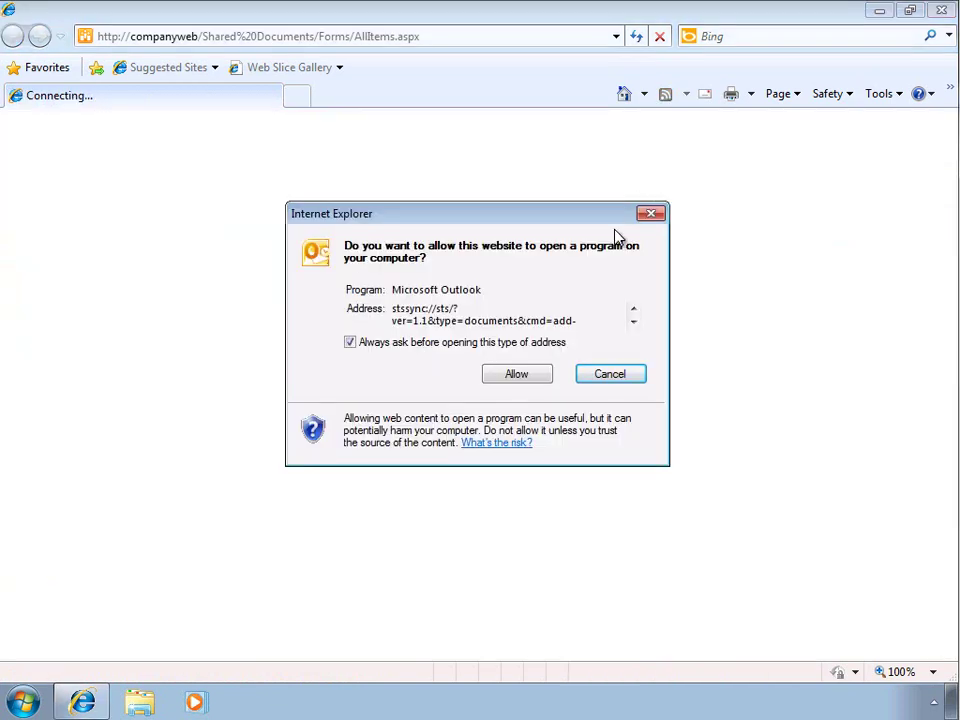
click(516, 374)
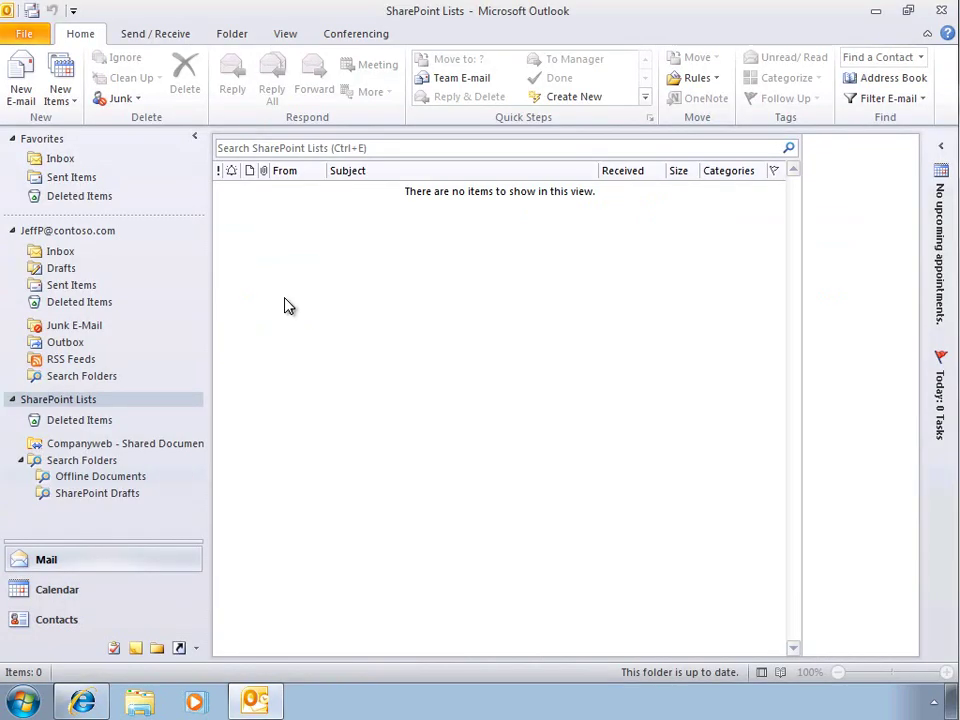
mouse_move(176, 390)
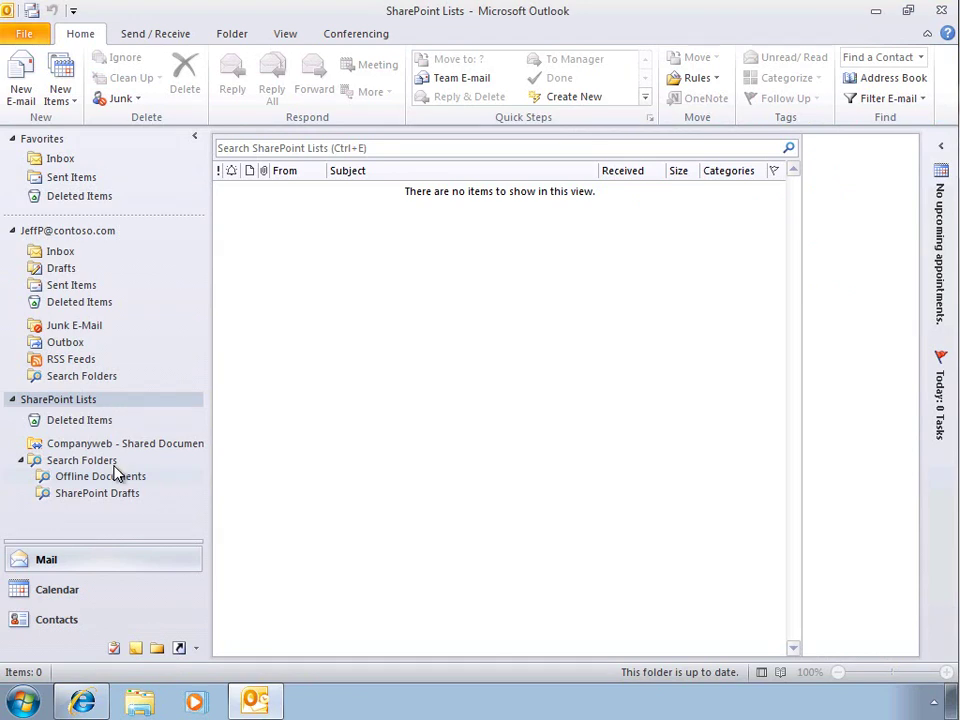
Select the new Shared Documents entry under SharePoint Lists in Outlook's navigation pane
click(100, 476)
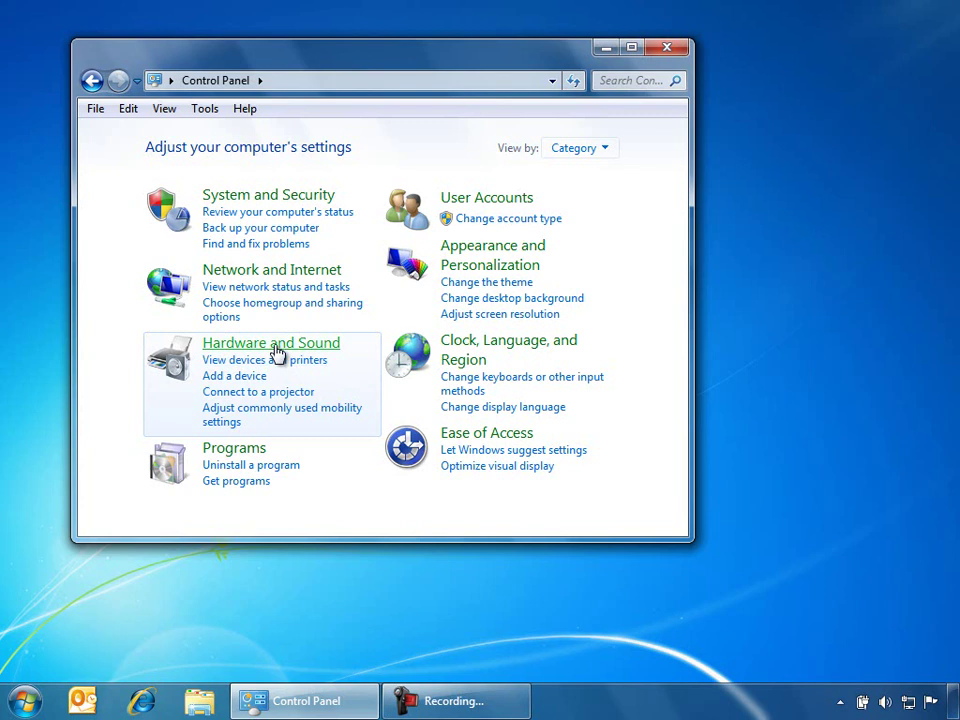
View Power Options under Hardware and Sound, with the customized non-peak plan active
click(270, 342)
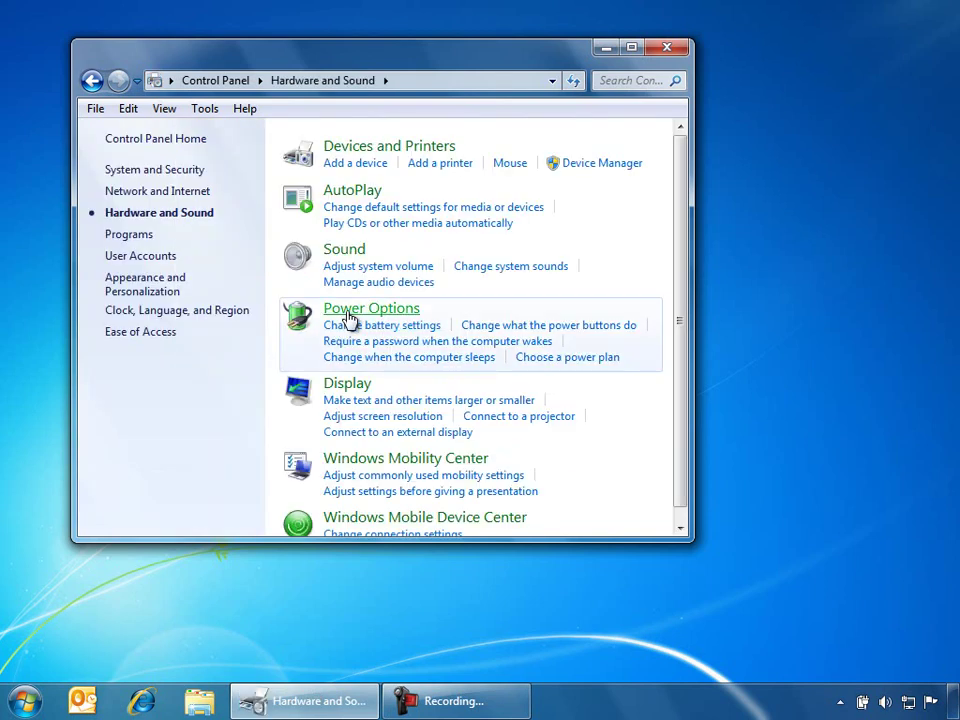
click(372, 308)
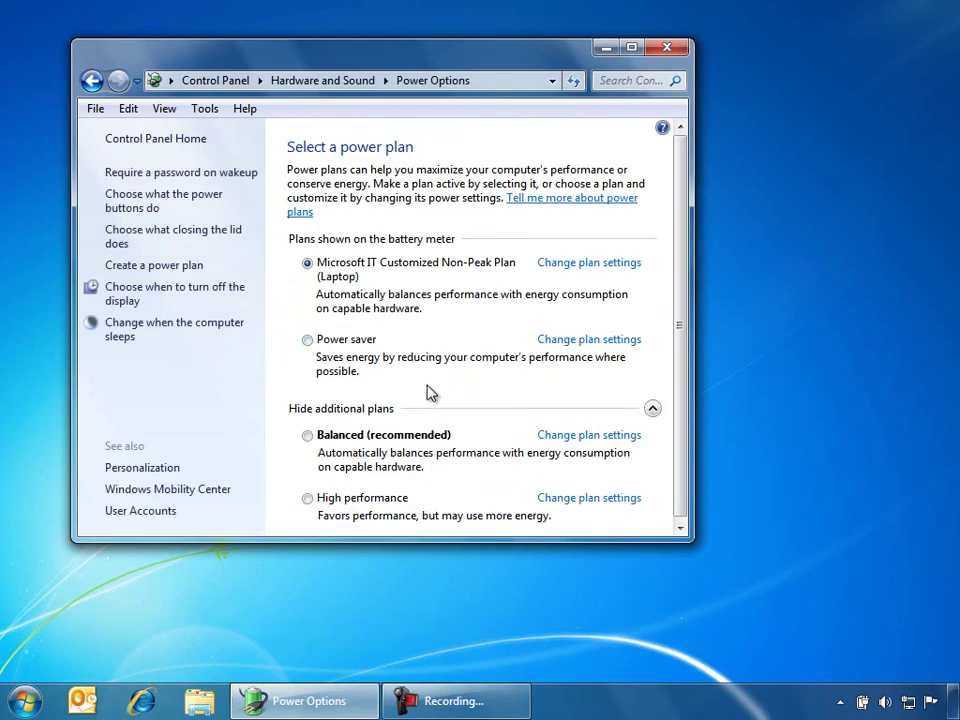
mouse_move(588, 340)
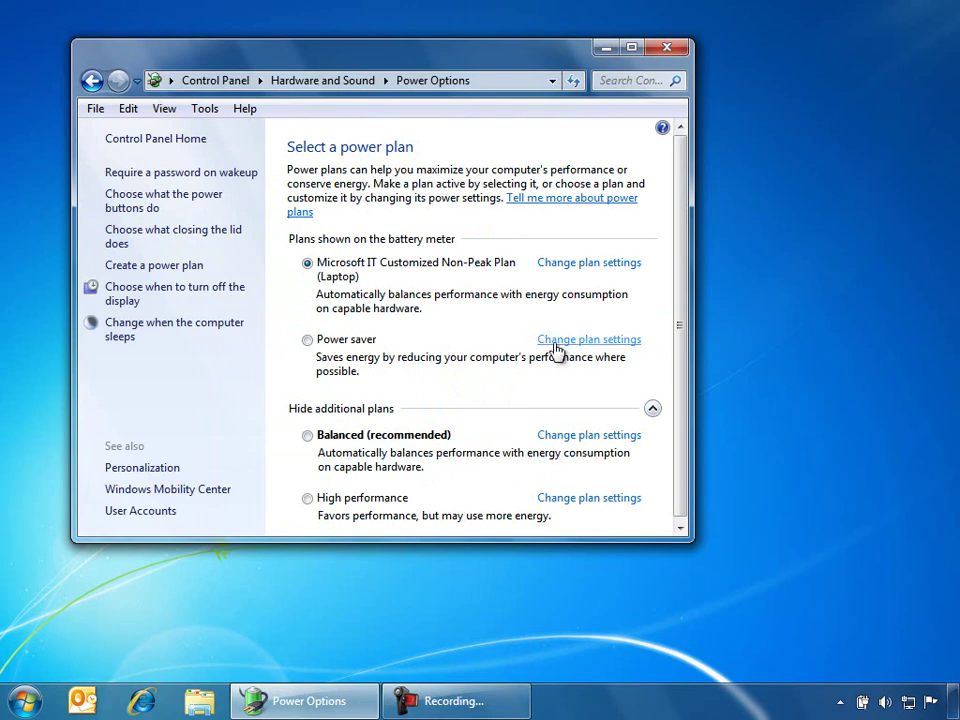
click(588, 340)
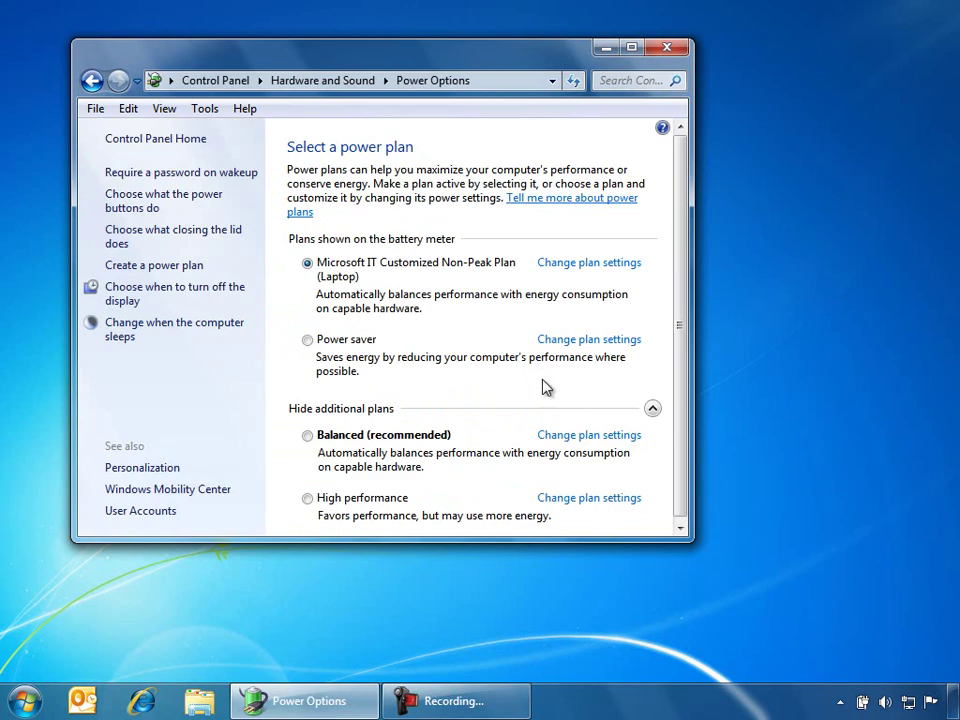
mouse_move(858, 696)
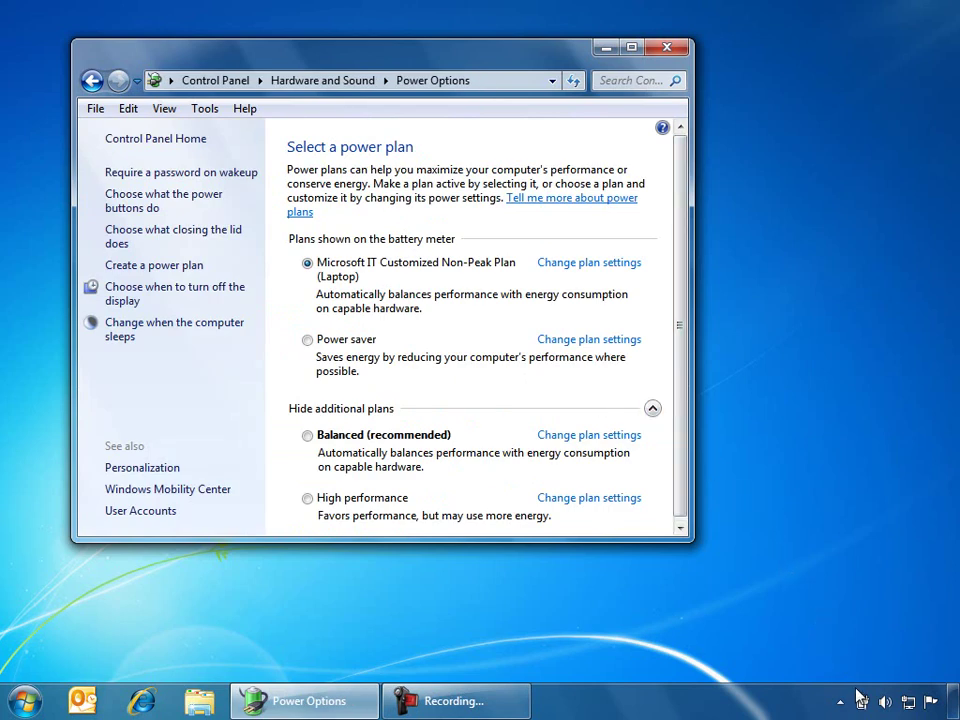
click(840, 700)
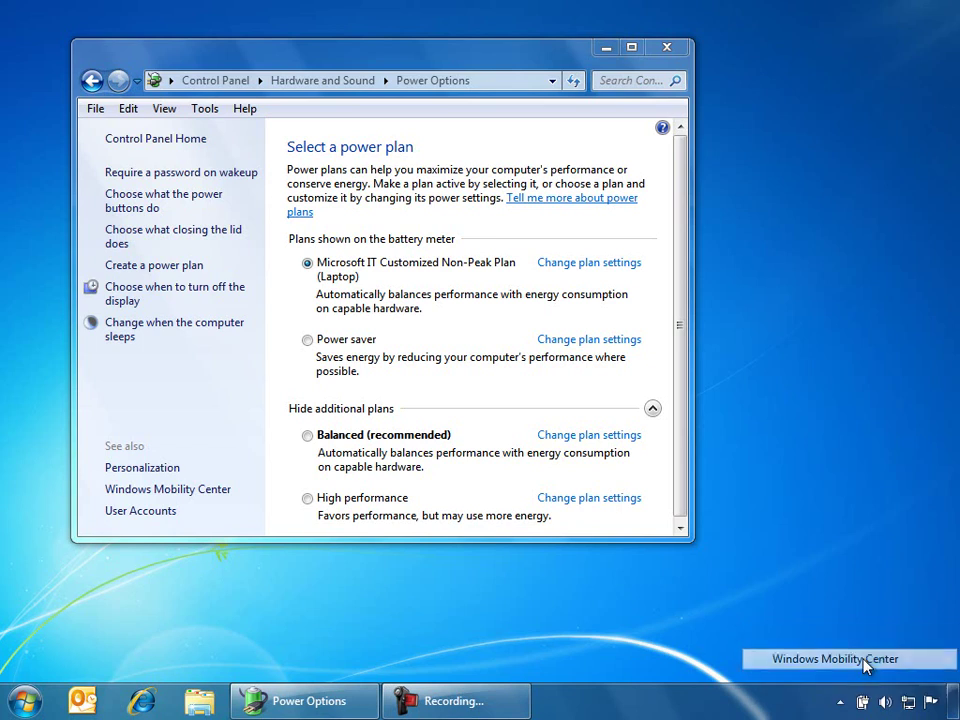
click(848, 658)
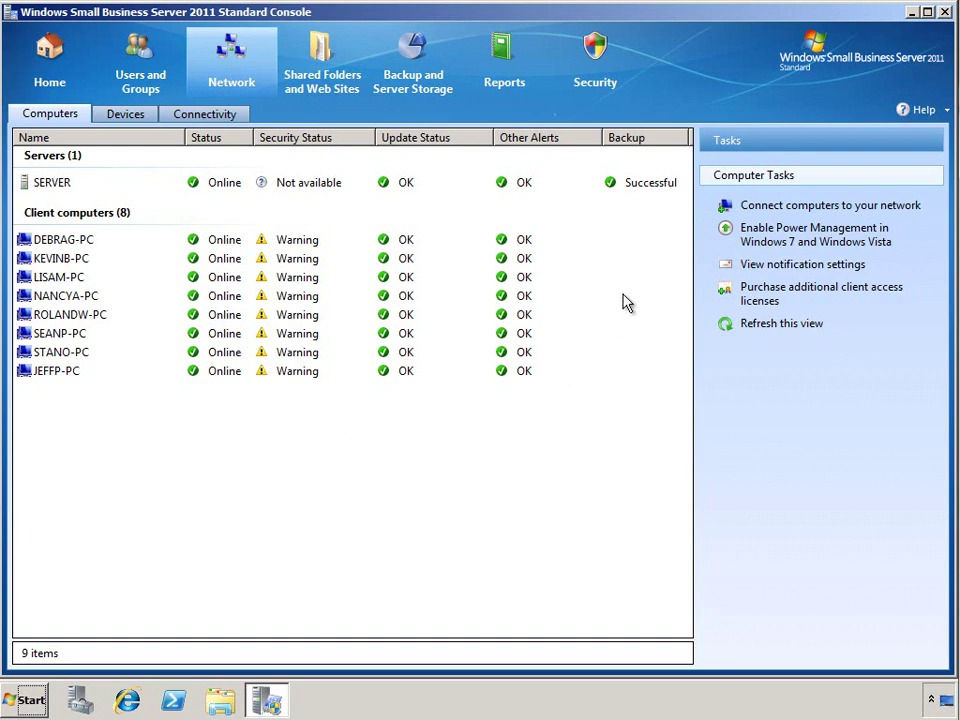
mouse_move(660, 262)
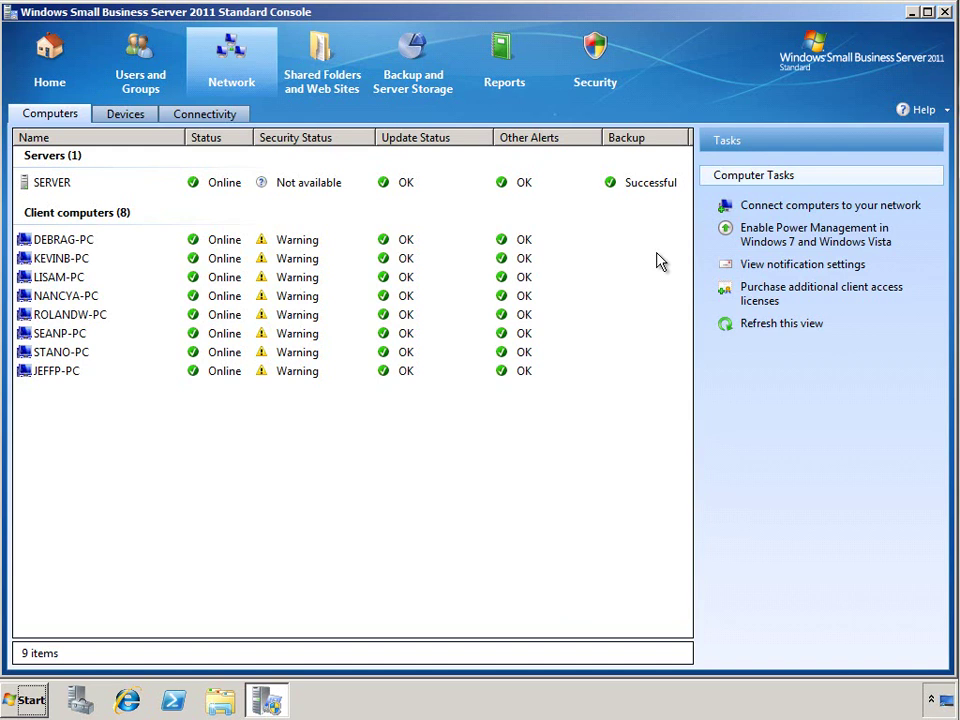
mouse_move(756, 252)
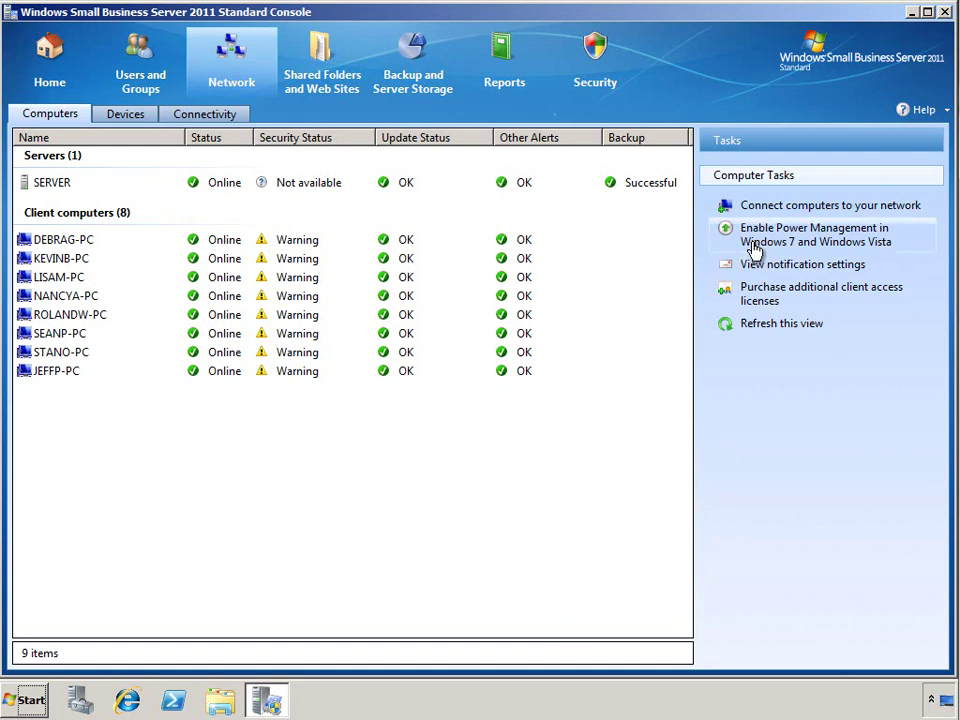
Enable Power Management for Windows 7 and Vista computers on the Network > Computers page and confirm
click(814, 234)
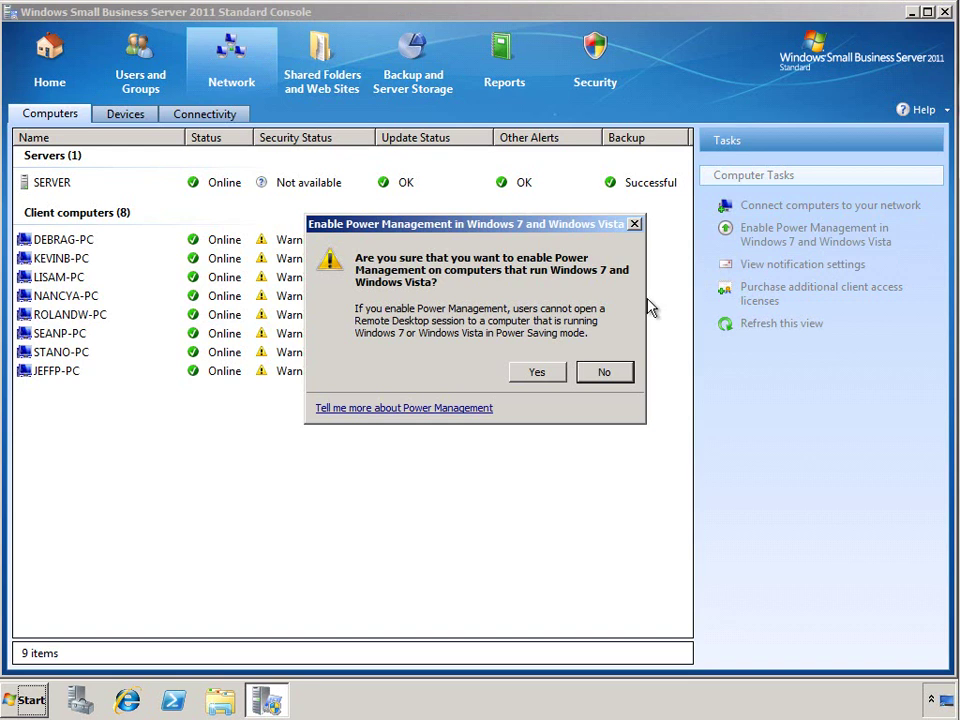
click(536, 370)
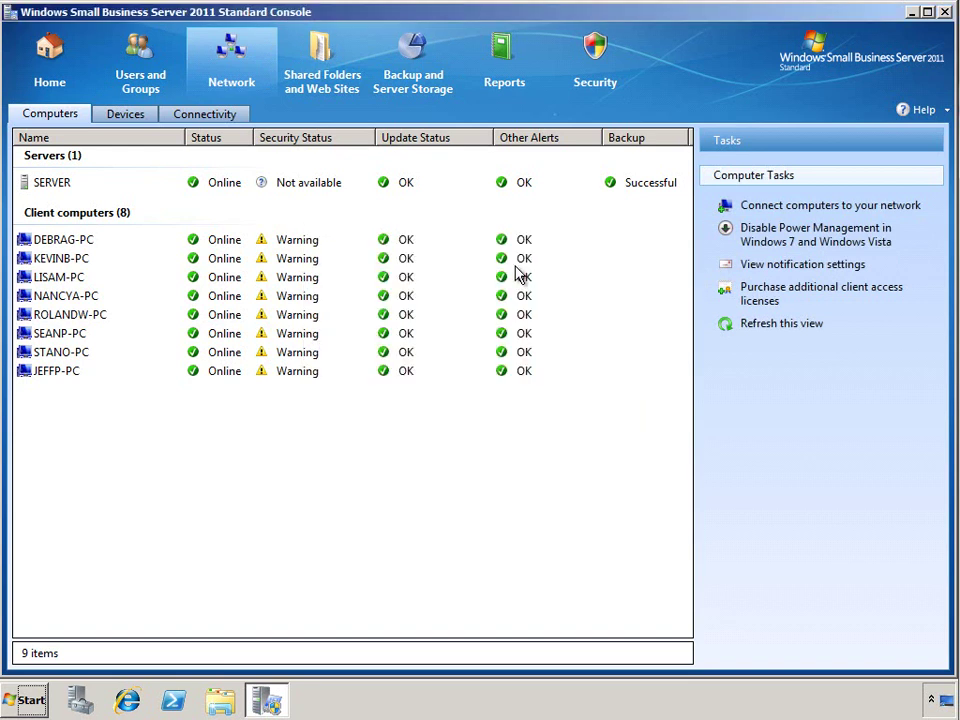
mouse_move(504, 164)
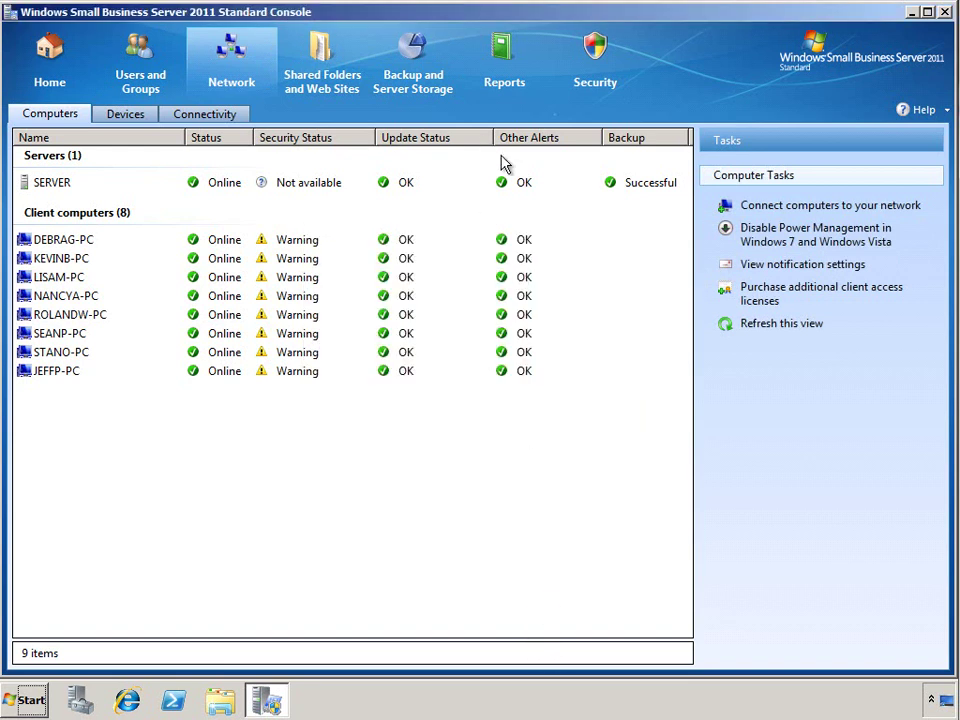